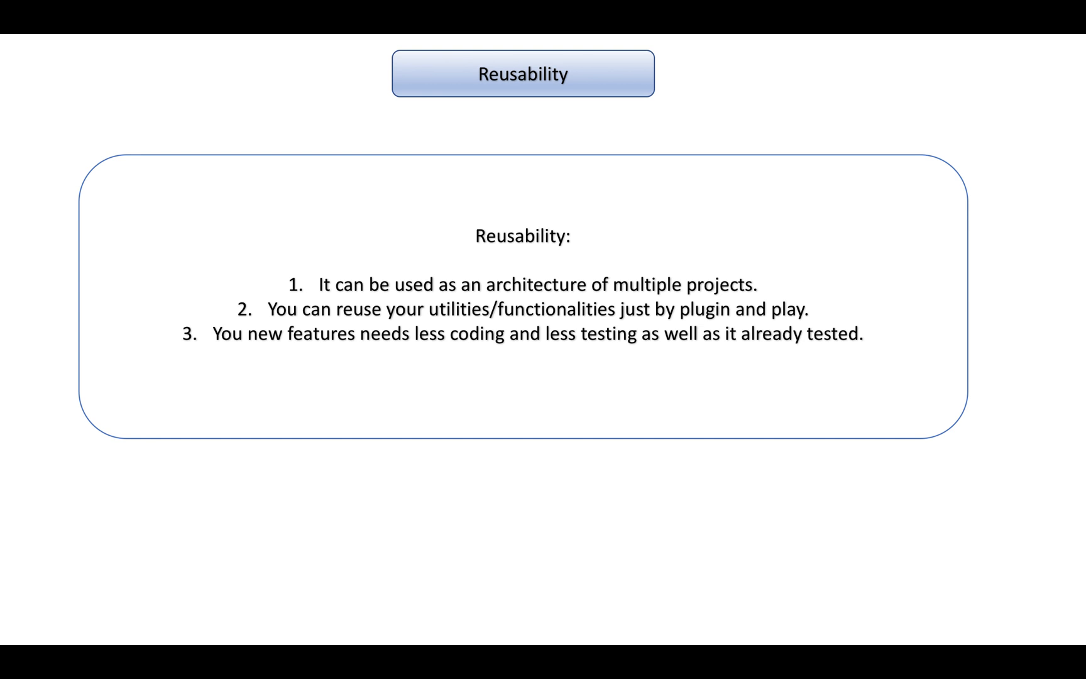
- Advance the slideshow from Reusability to the Maintainability slide listing its three benefits
{"action": "key", "text": "right"}
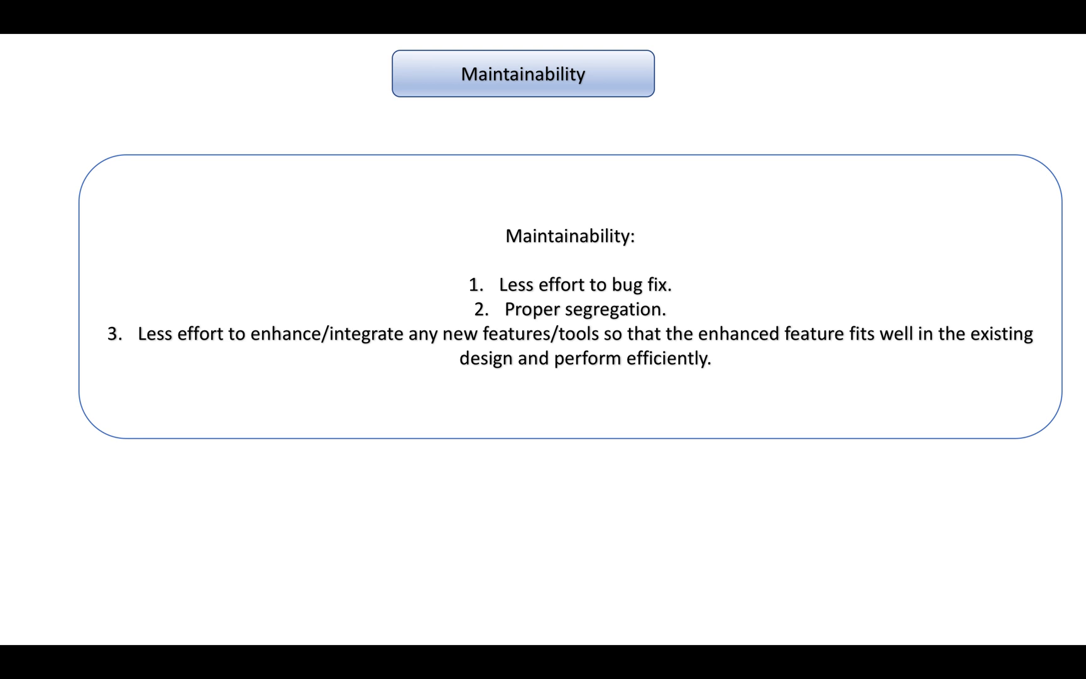